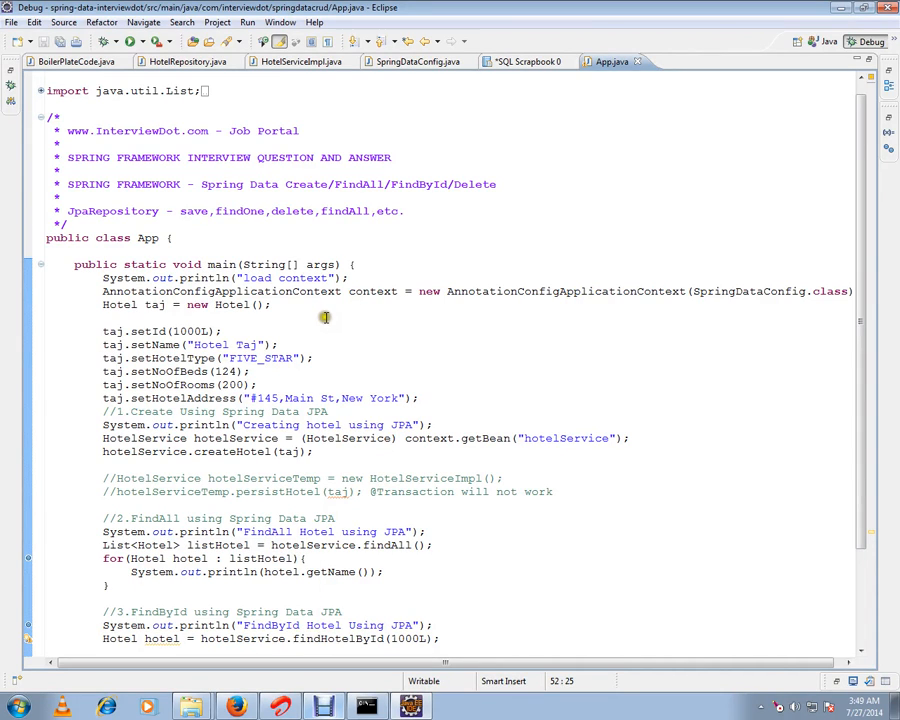
# Step: Highlight the HotelRepository declaration and the findAll note in the JpaRepository comment
pyautogui.doubleClick(138, 132)
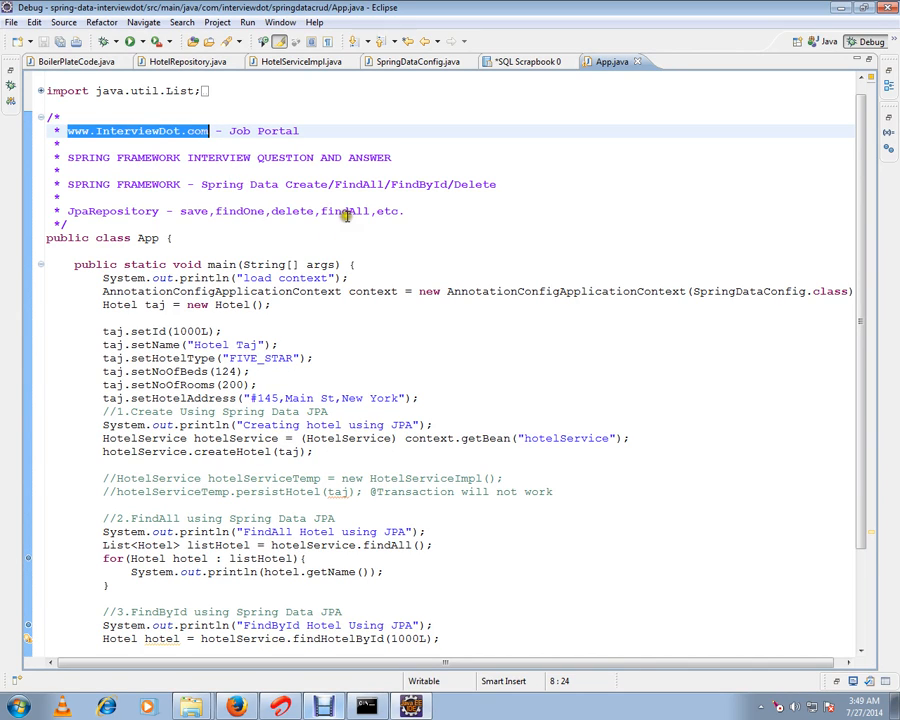
pyautogui.doubleClick(344, 212)
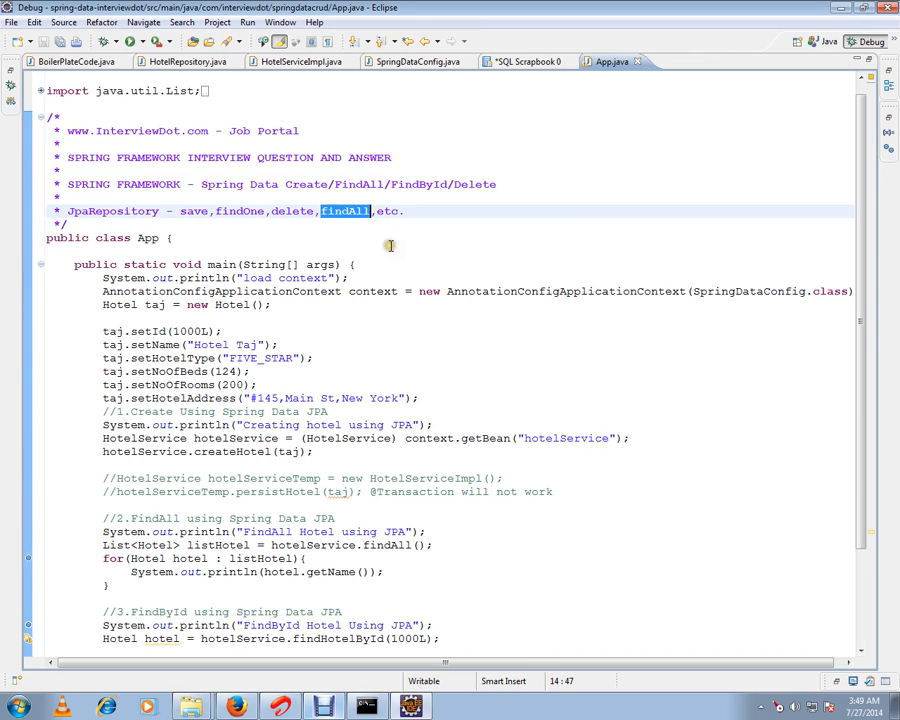
pyautogui.moveTo(304, 104)
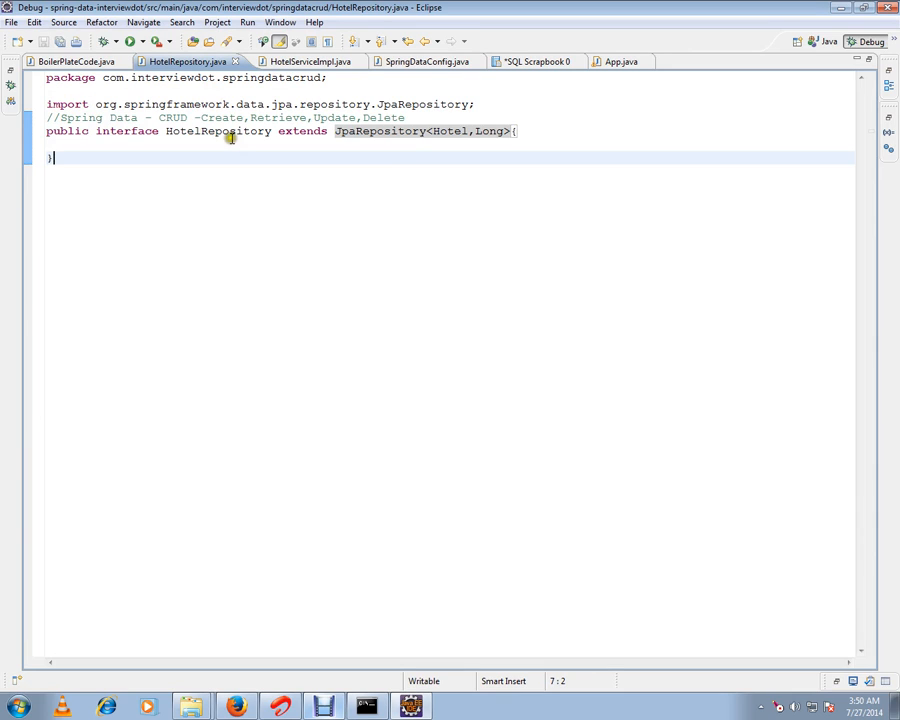
# Step: Review the JpaRepository<Hotel, Long> declaration, highlighting the Hotel type parameter
pyautogui.doubleClick(218, 132)
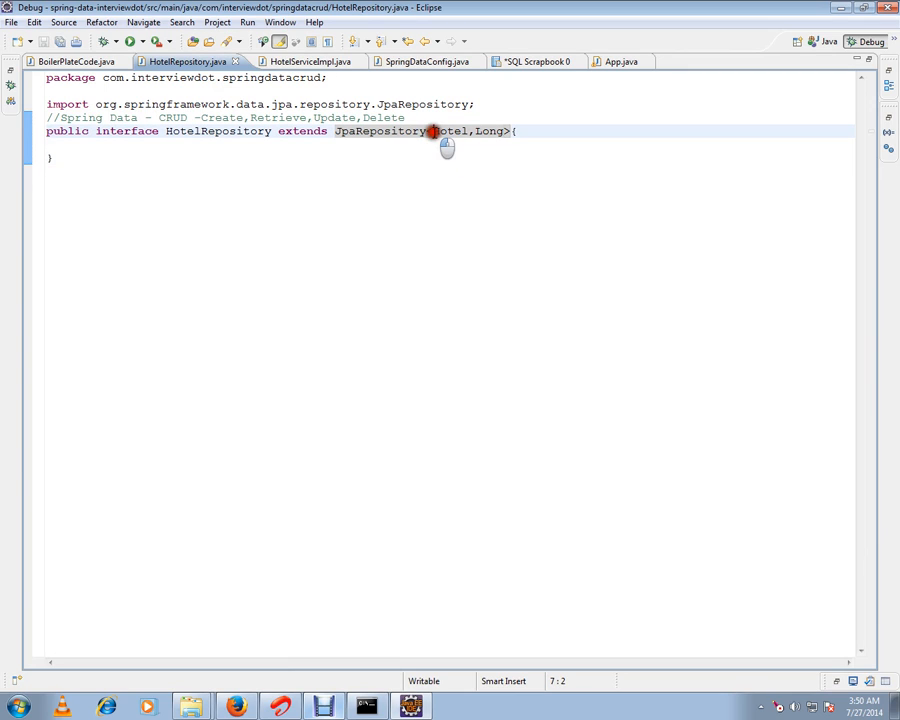
pyautogui.doubleClick(448, 132)
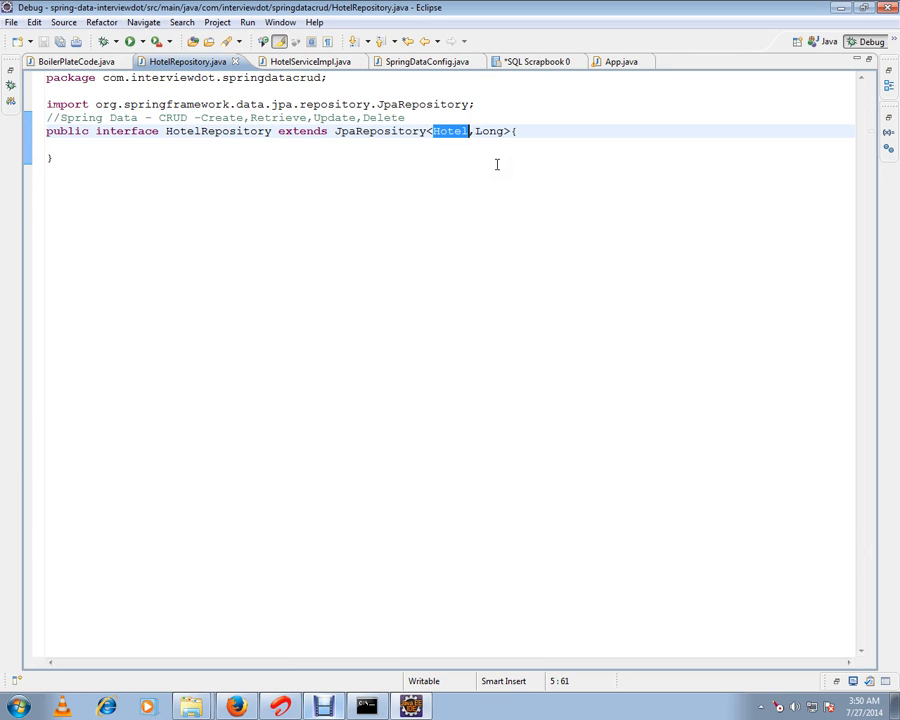
pyautogui.moveTo(508, 156)
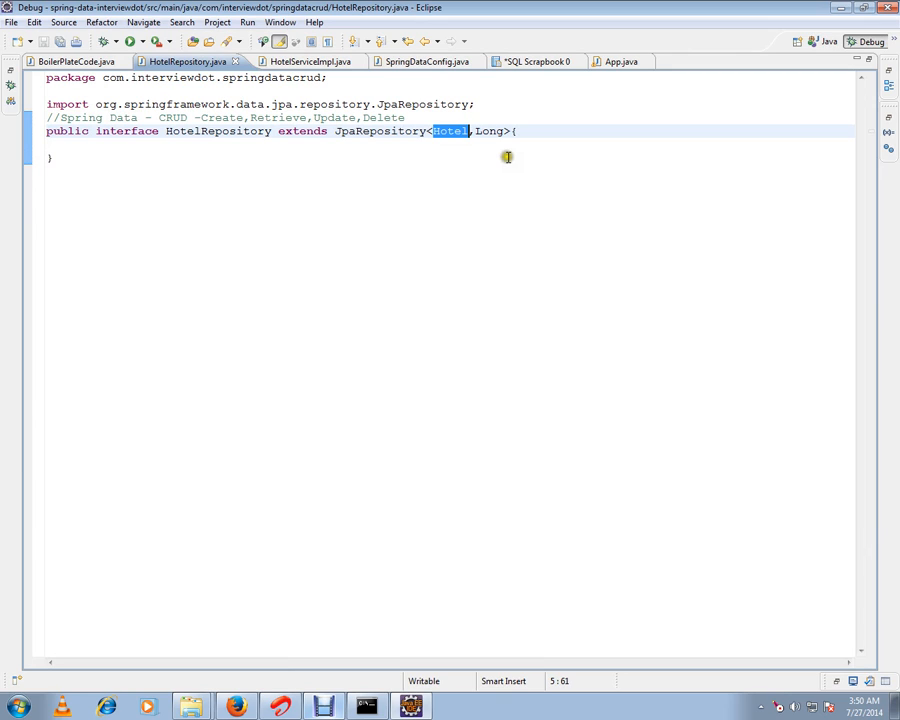
pyautogui.click(516, 132)
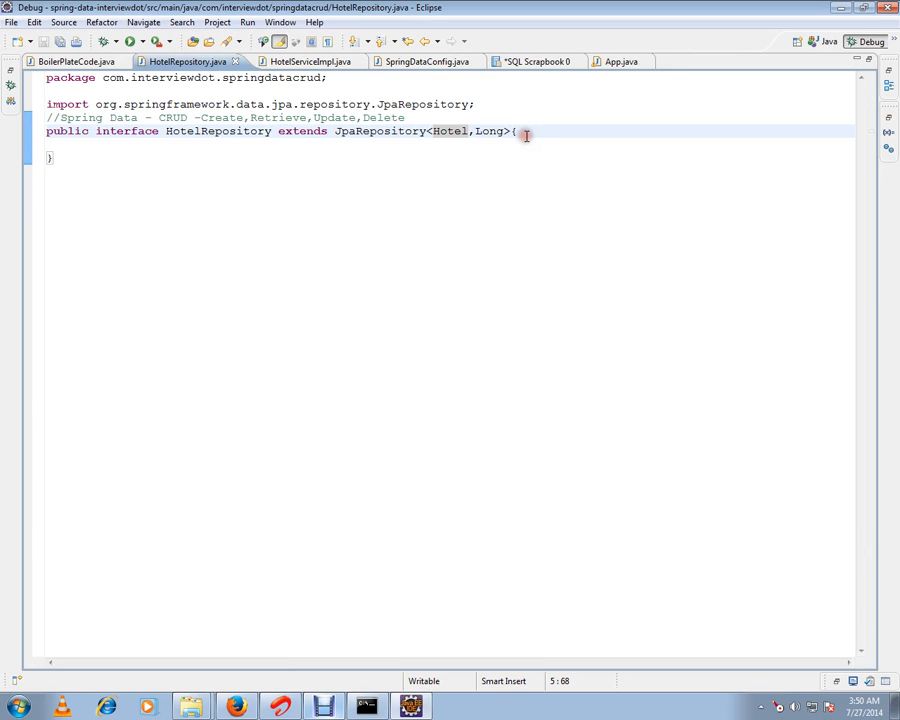
pyautogui.doubleClick(380, 132)
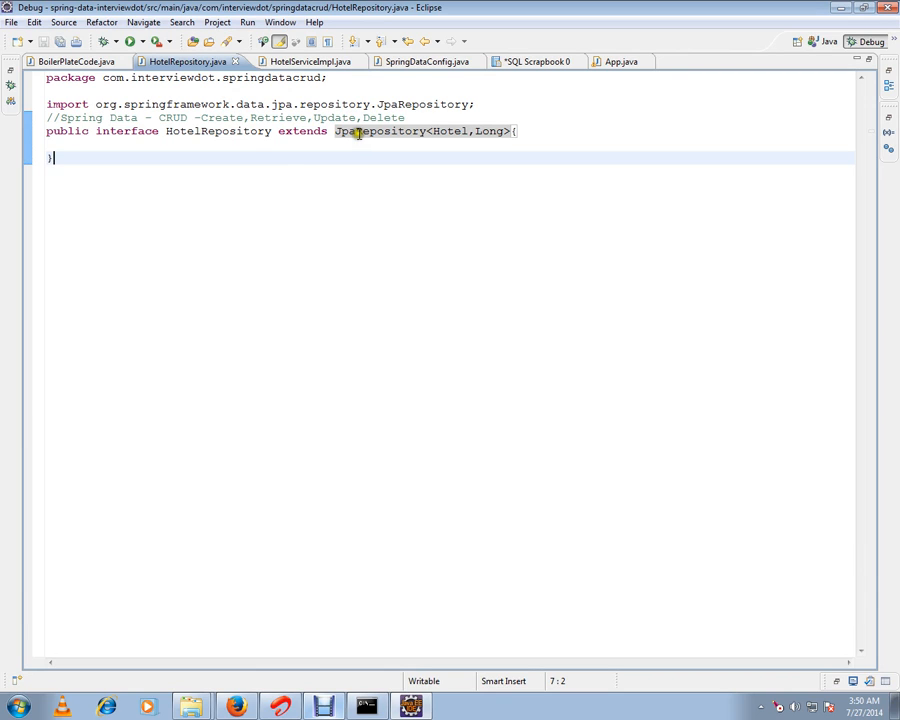
pyautogui.doubleClick(380, 132)
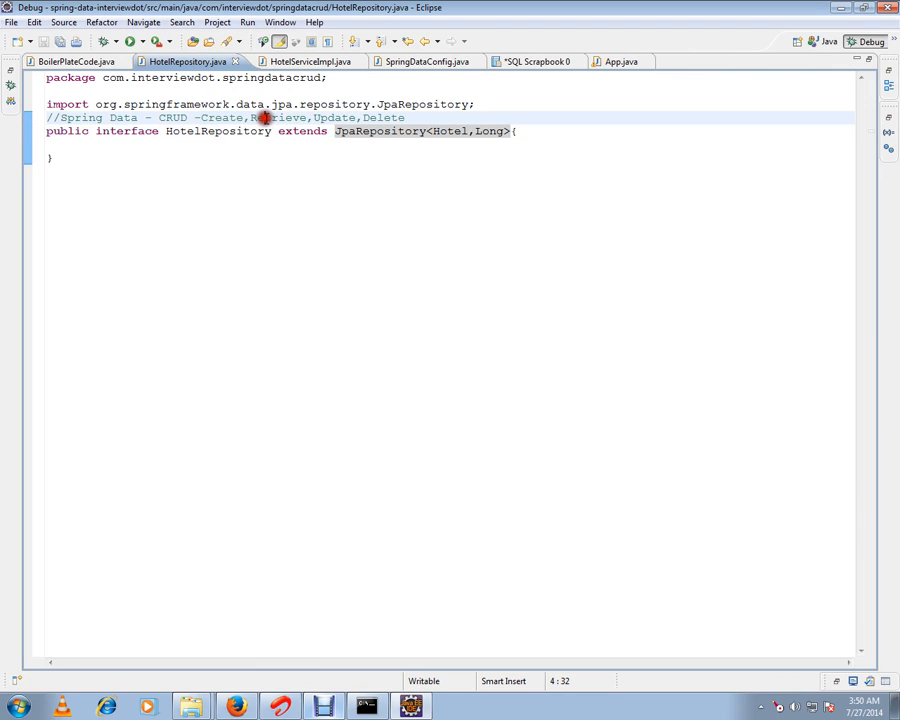
pyautogui.moveTo(428, 130)
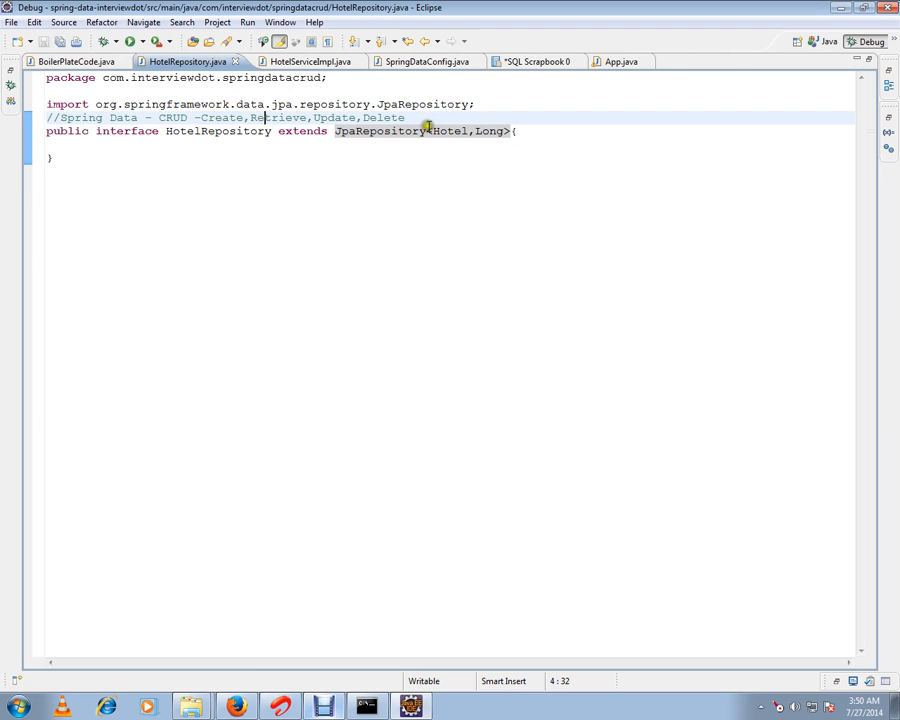
pyautogui.moveTo(428, 132)
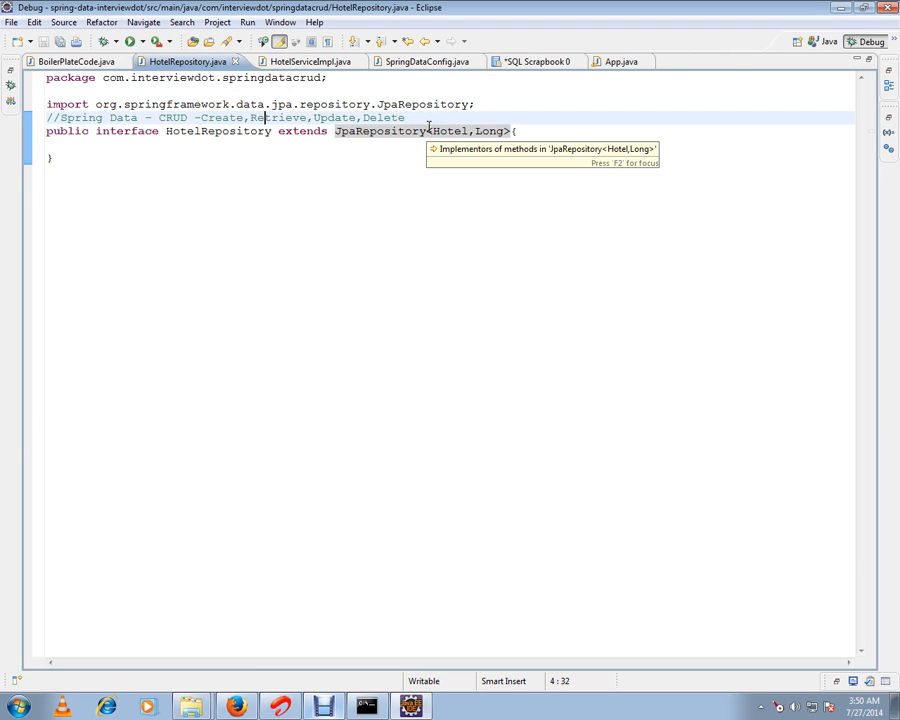
# Step: Highlight the HotelRepository interface name and switch to HotelServiceImpl.java
pyautogui.doubleClick(216, 132)
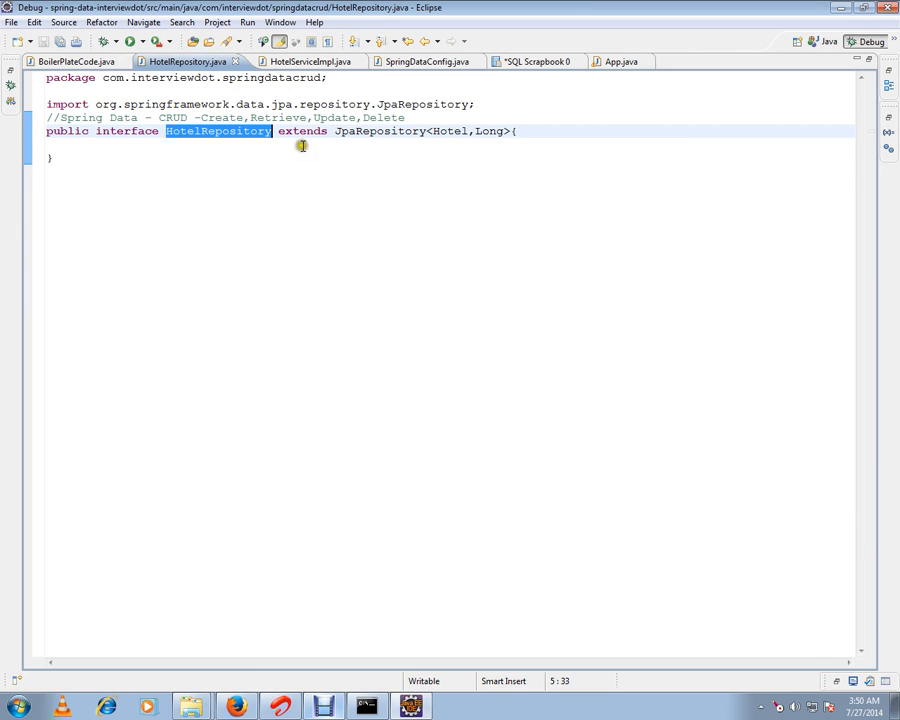
pyautogui.click(304, 60)
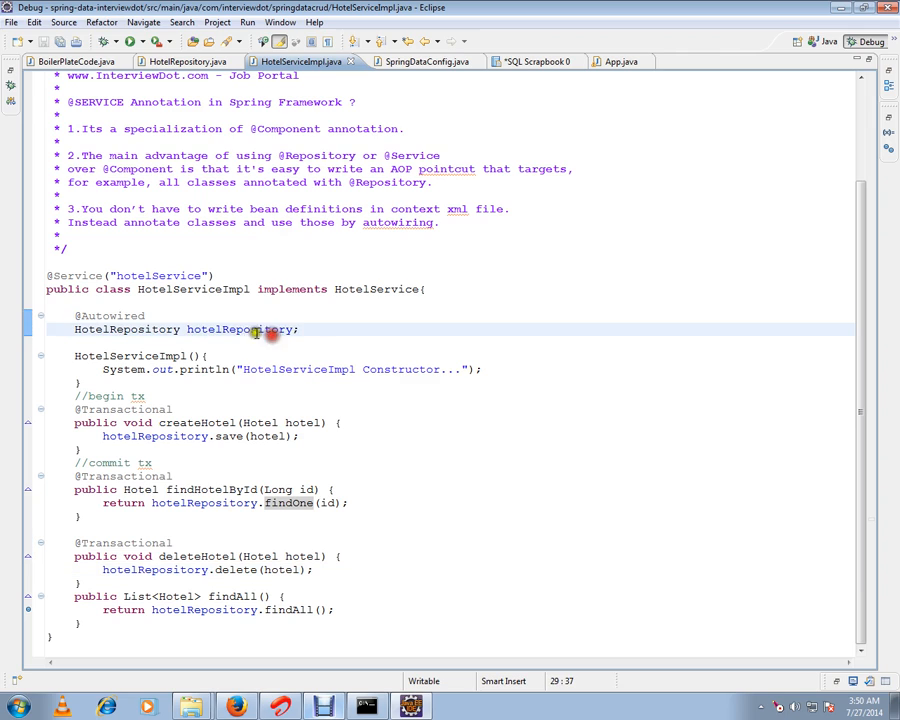
# Step: Highlight the autowired hotelRepository field, then show BoilerPlateCode.java with raw JDBC code
pyautogui.doubleClick(240, 328)
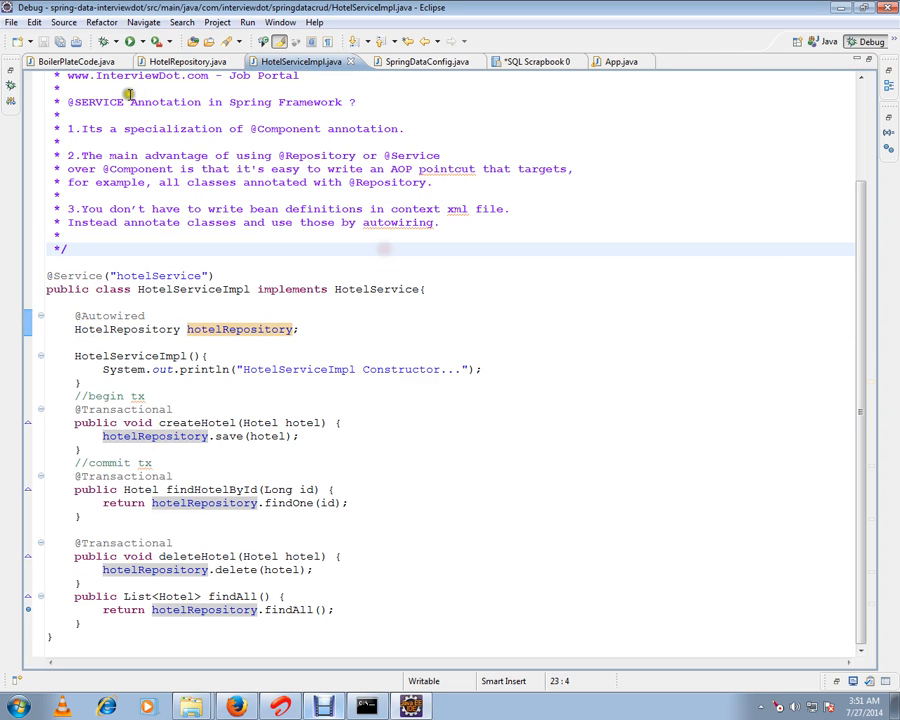
pyautogui.click(76, 60)
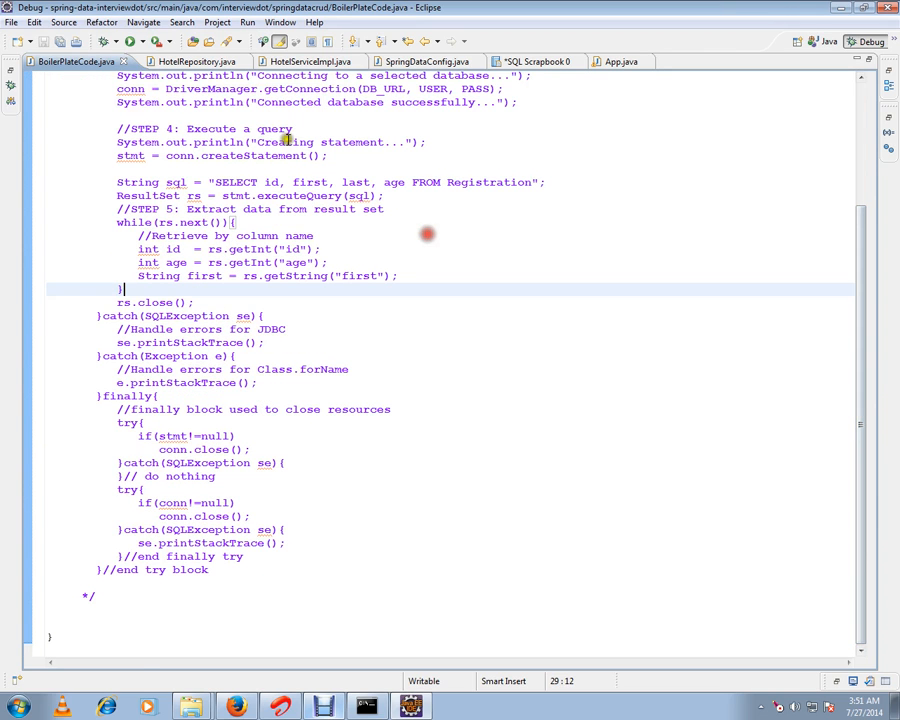
# Step: Return briefly to HotelRepository.java, then show the SpringDataConfig configuration class
pyautogui.click(190, 60)
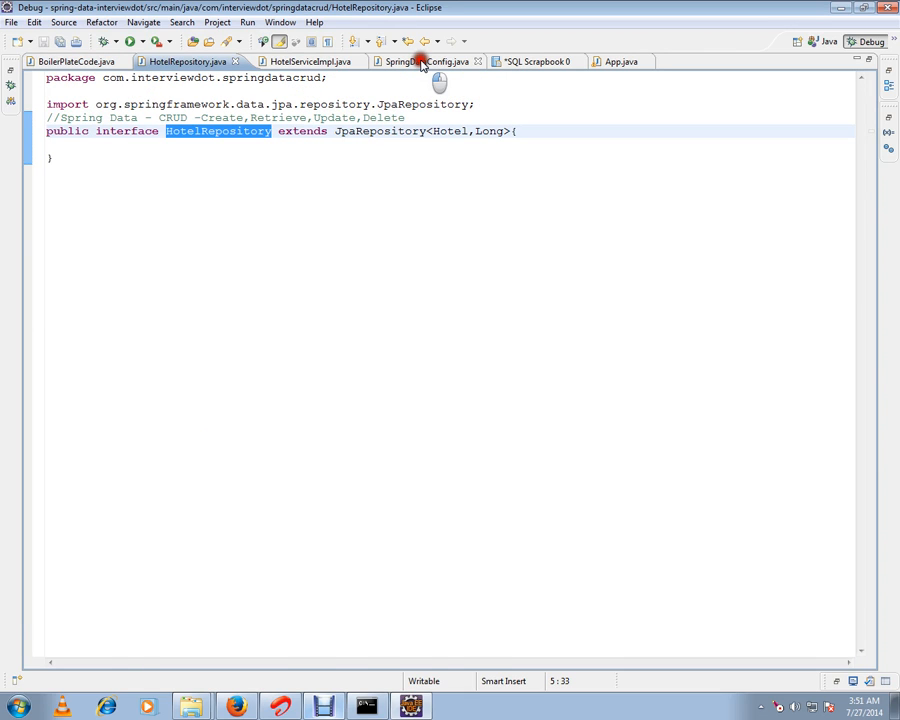
pyautogui.click(418, 60)
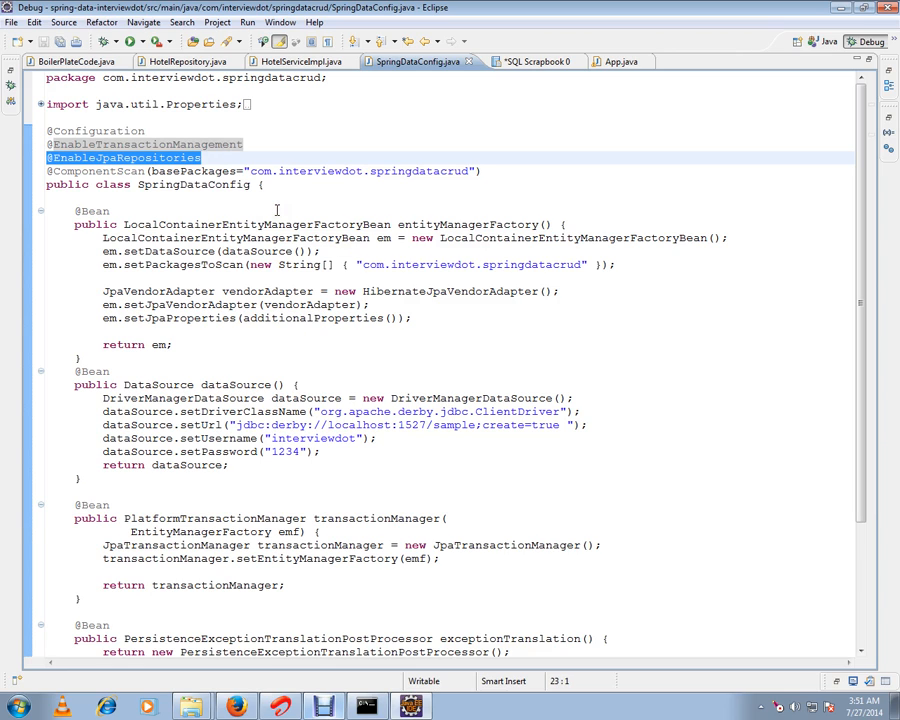
pyautogui.moveTo(196, 216)
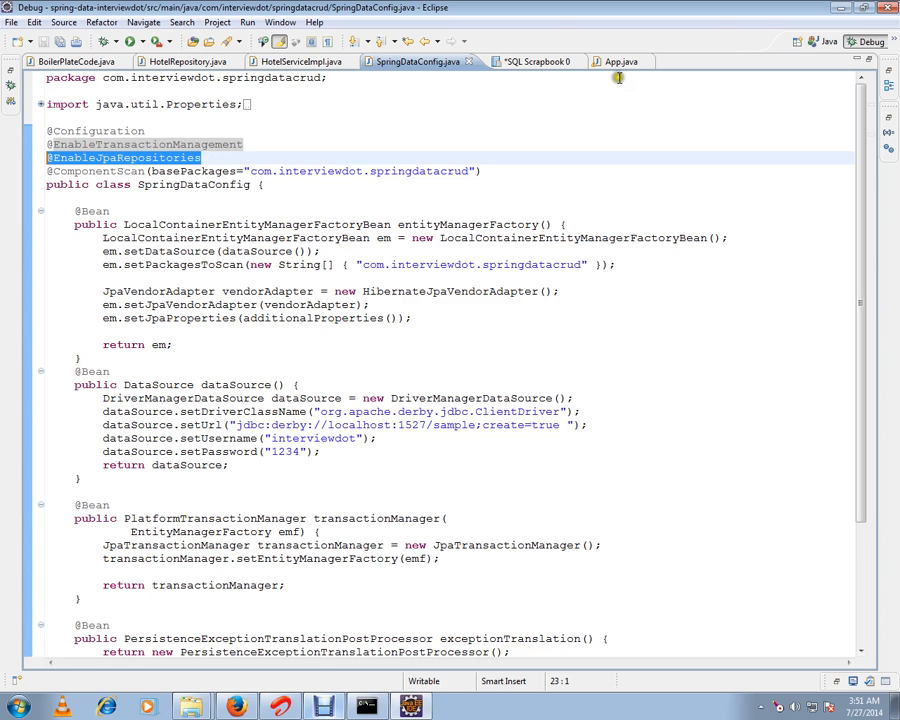
# Step: Launch App.java under the debugger and review the console showing context loaded and a hotel created
pyautogui.click(612, 60)
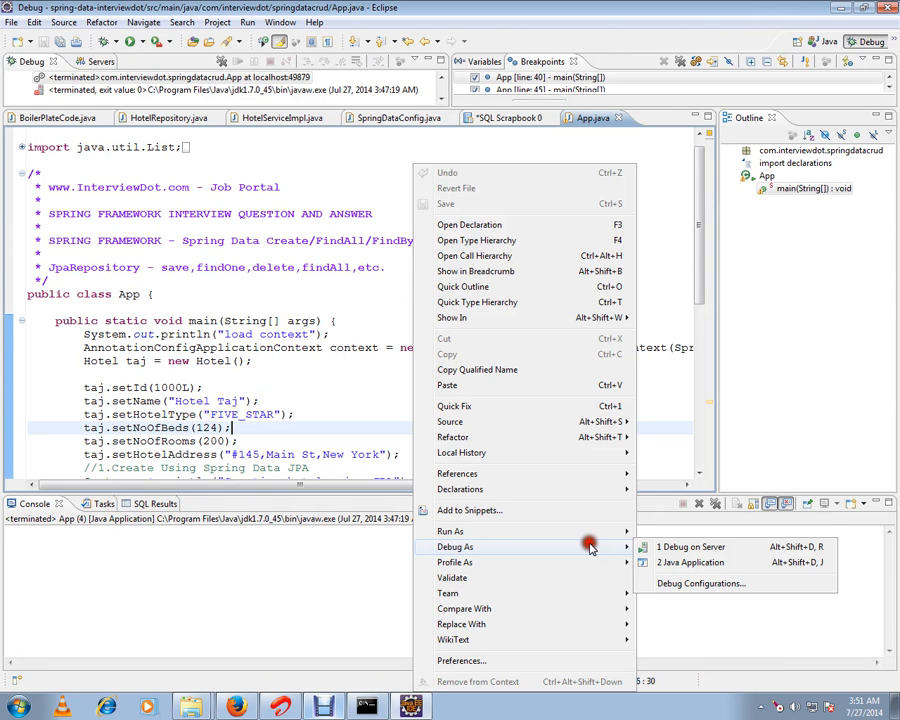
pyautogui.click(688, 560)
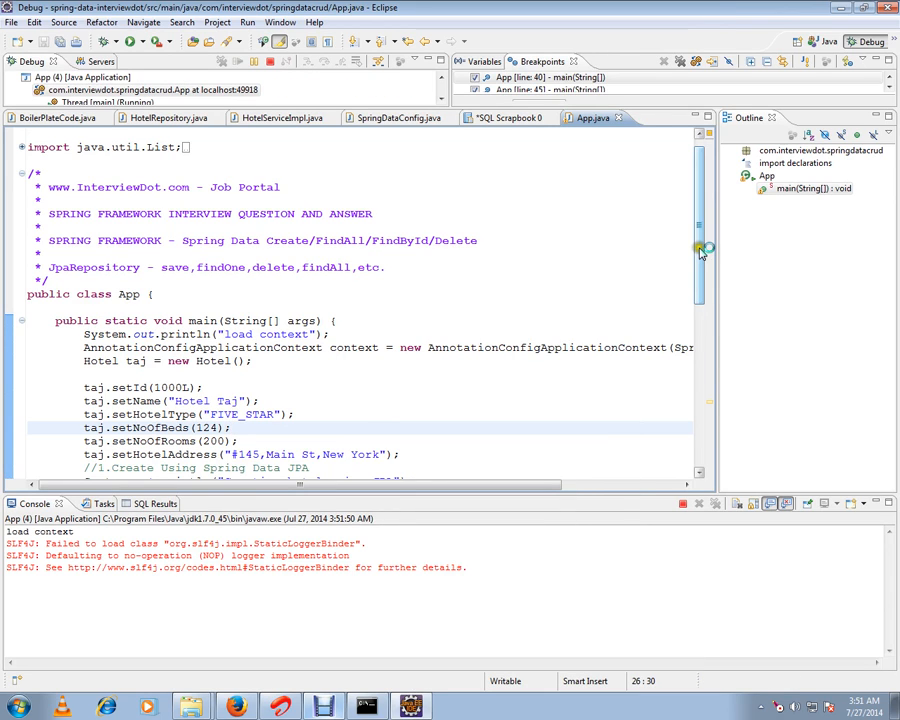
pyautogui.scroll(-3)
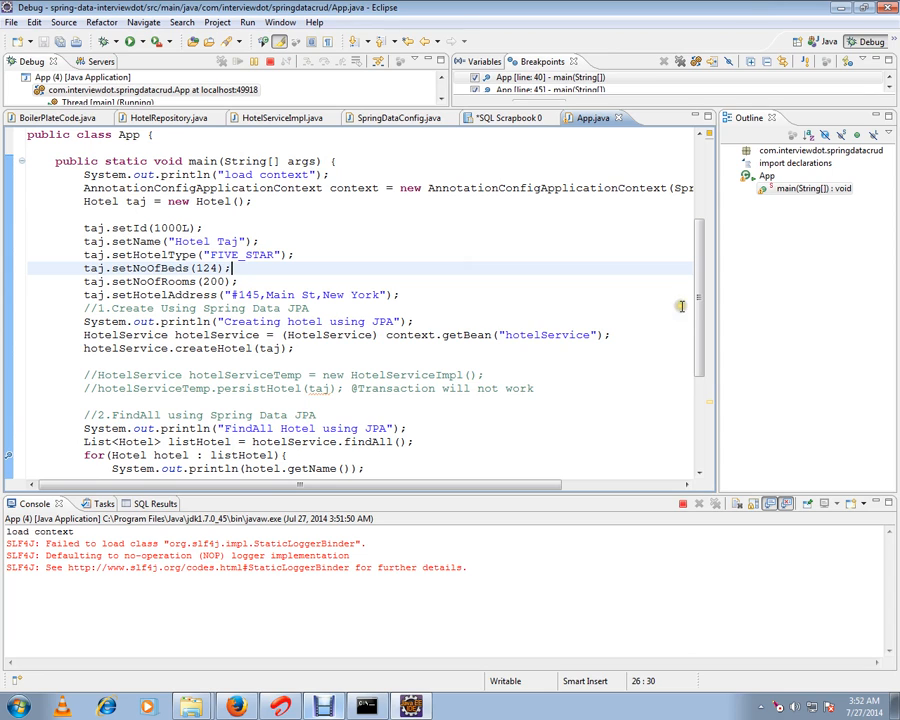
pyautogui.scroll(-3)
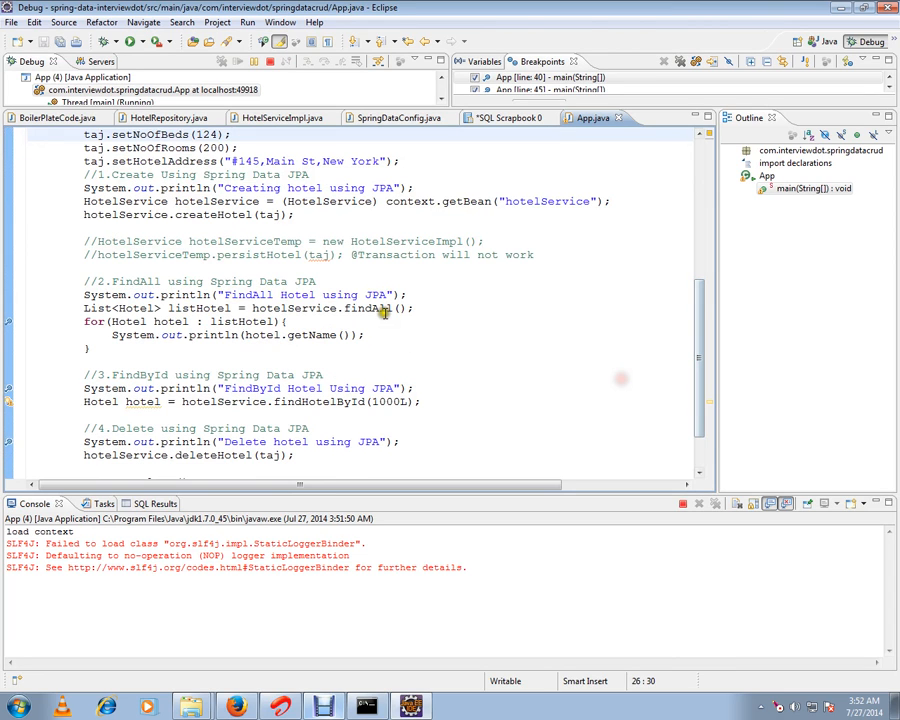
pyautogui.click(428, 308)
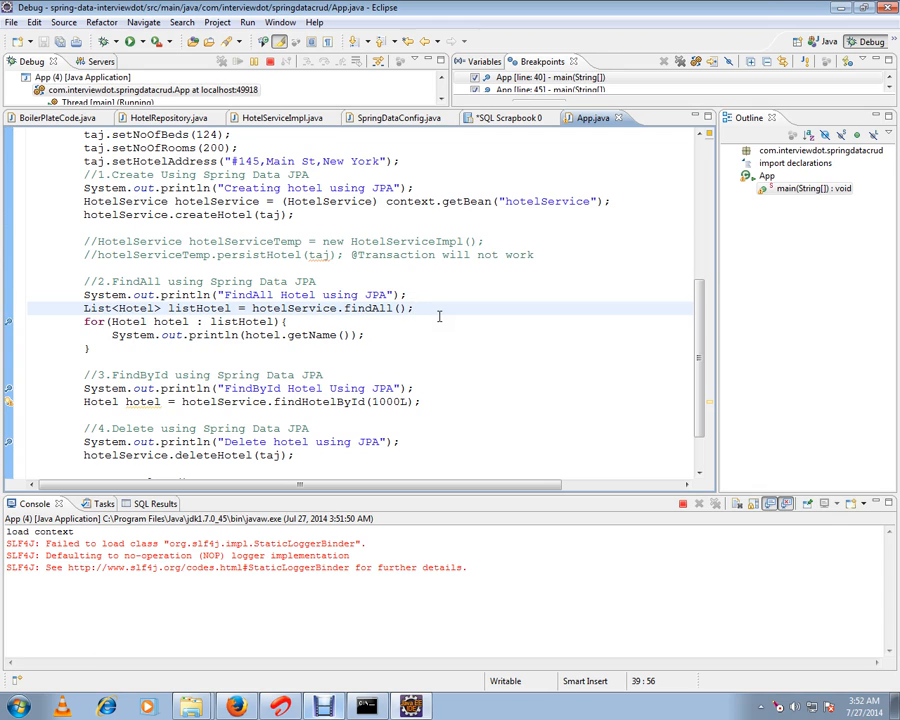
pyautogui.moveTo(464, 308)
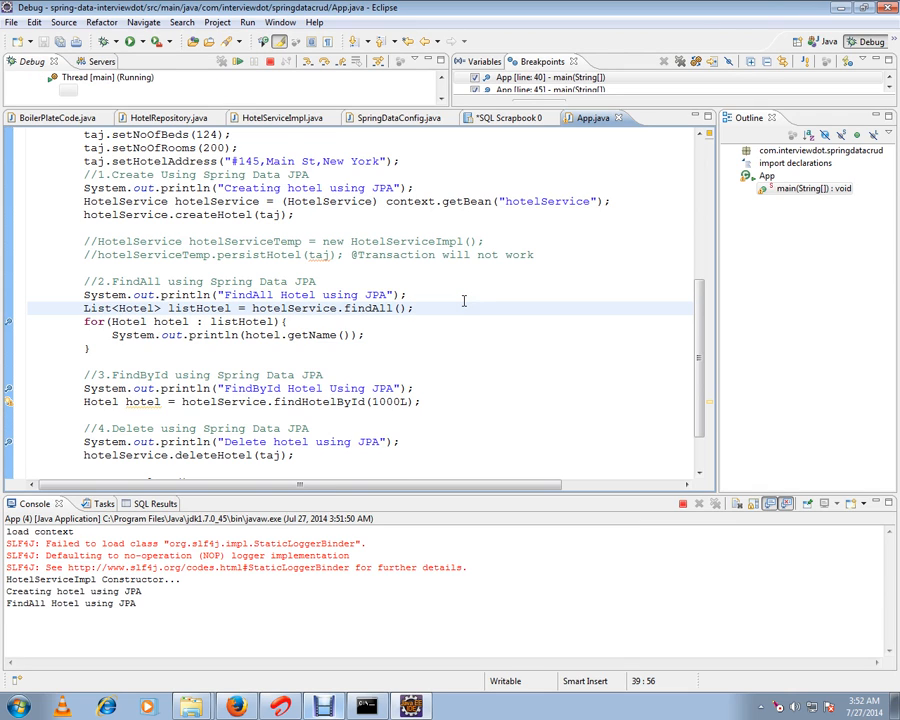
# Step: Step from the HotelServiceImpl findAll breakpoint to the listHotel loop in App.java
pyautogui.click(280, 116)
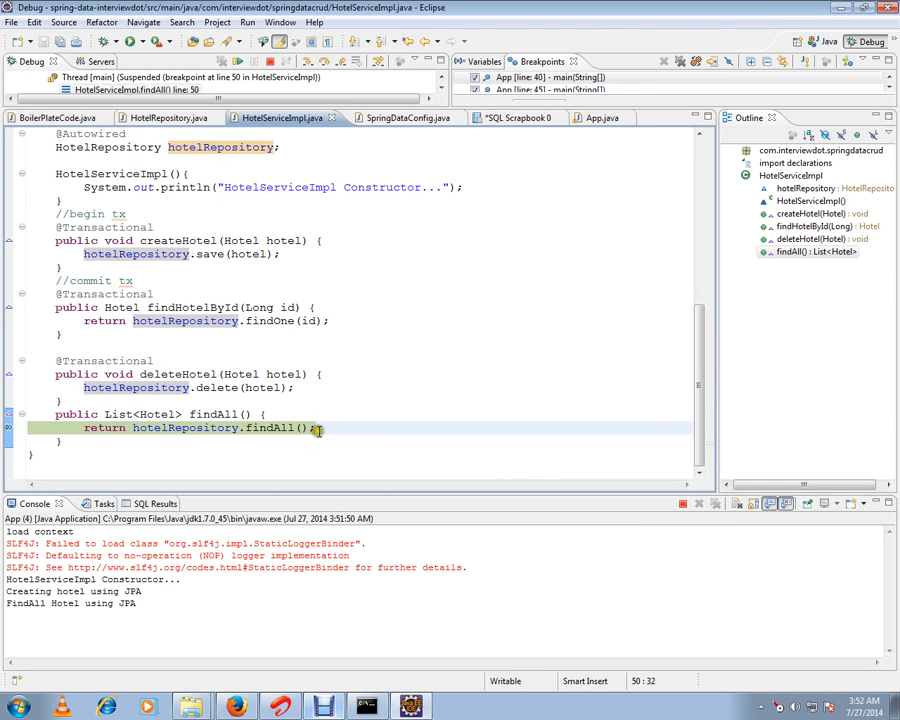
pyautogui.press('ctrl+space')
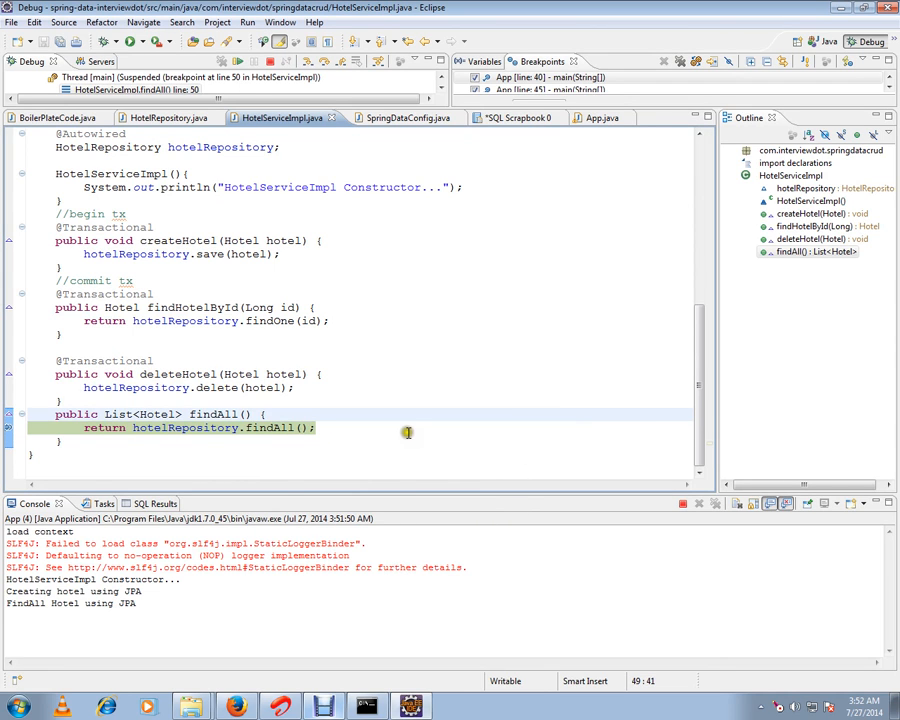
pyautogui.moveTo(240, 148)
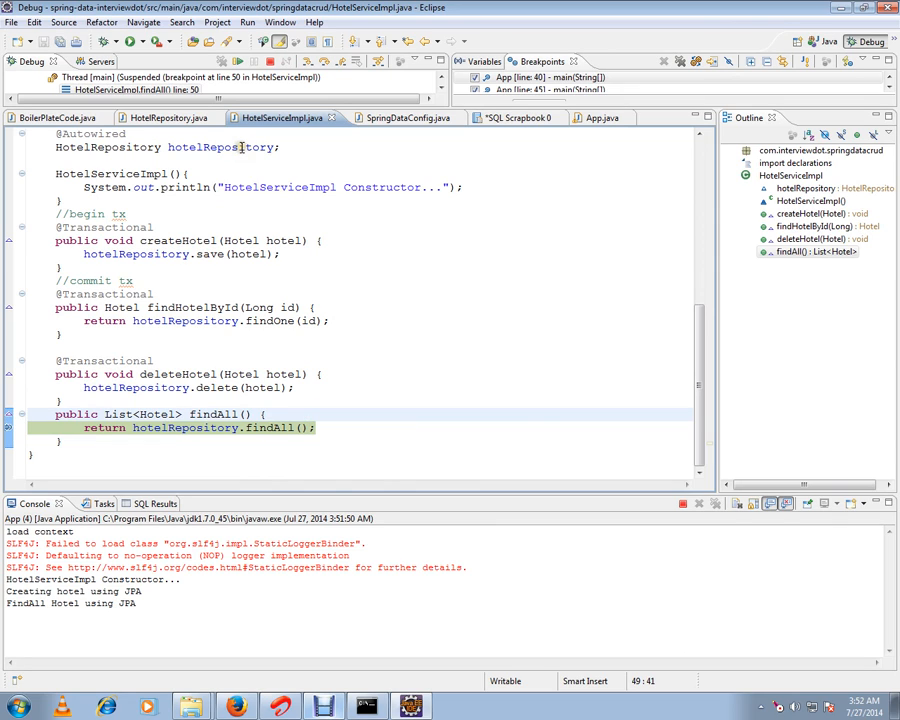
pyautogui.moveTo(224, 148)
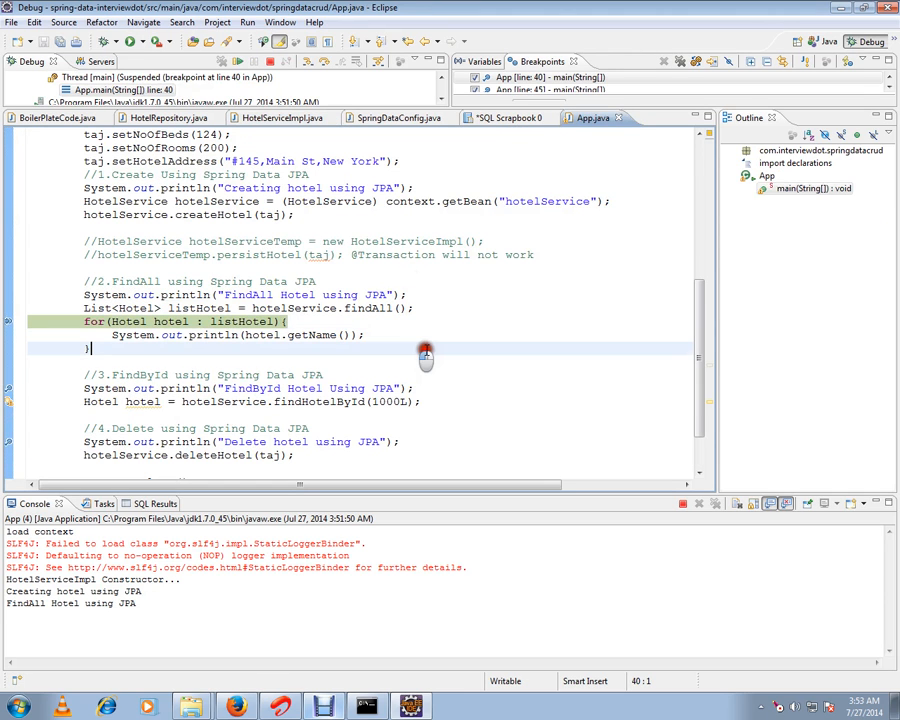
pyautogui.moveTo(200, 308)
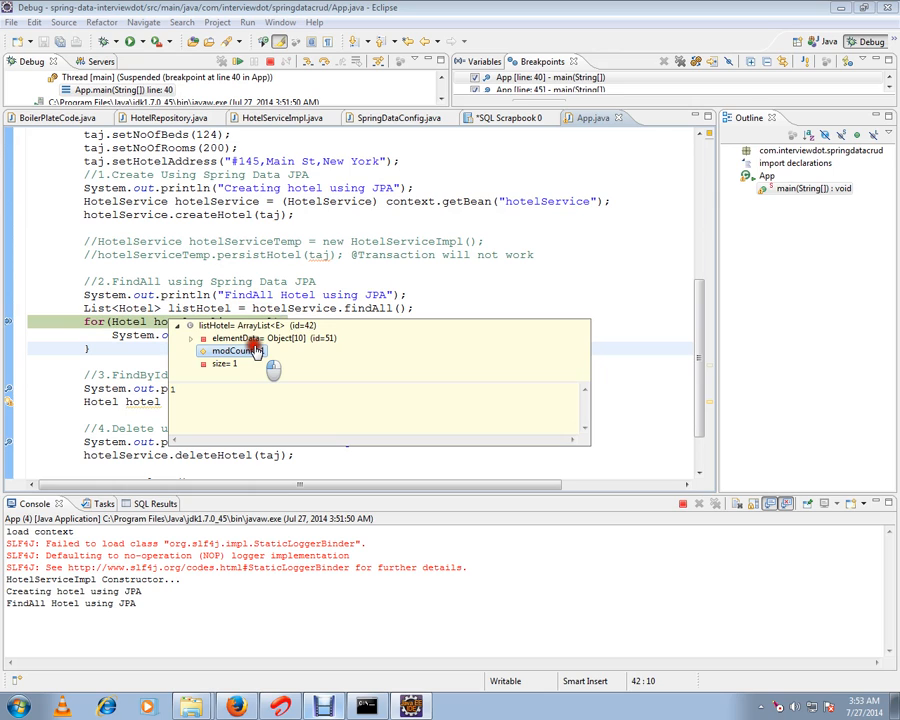
# Step: Inspect listHotel's single Hotel element and jump to findAll in HotelServiceImpl
pyautogui.click(192, 338)
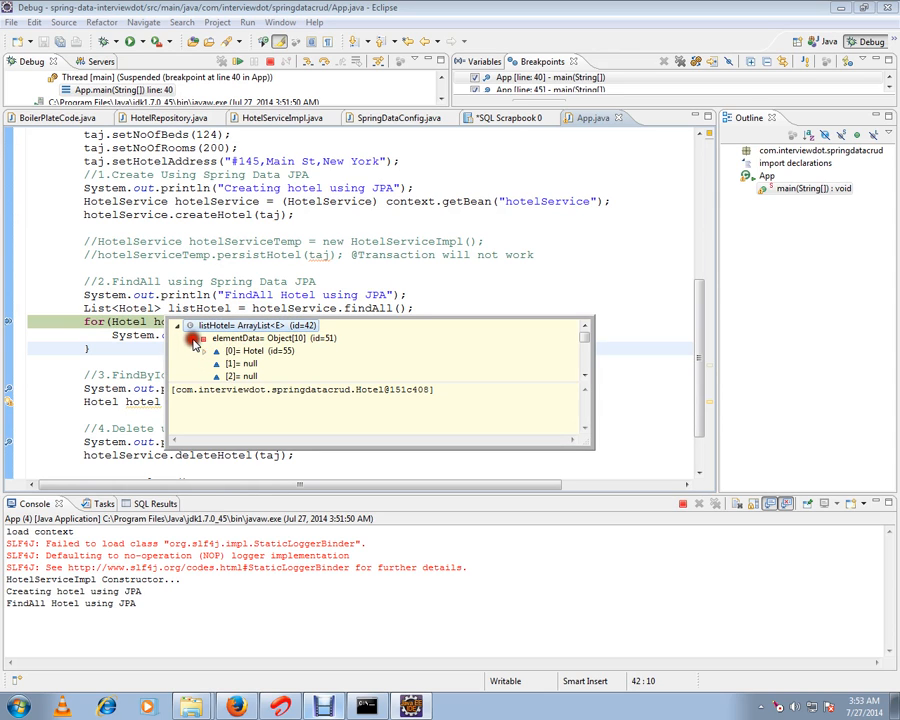
pyautogui.click(212, 352)
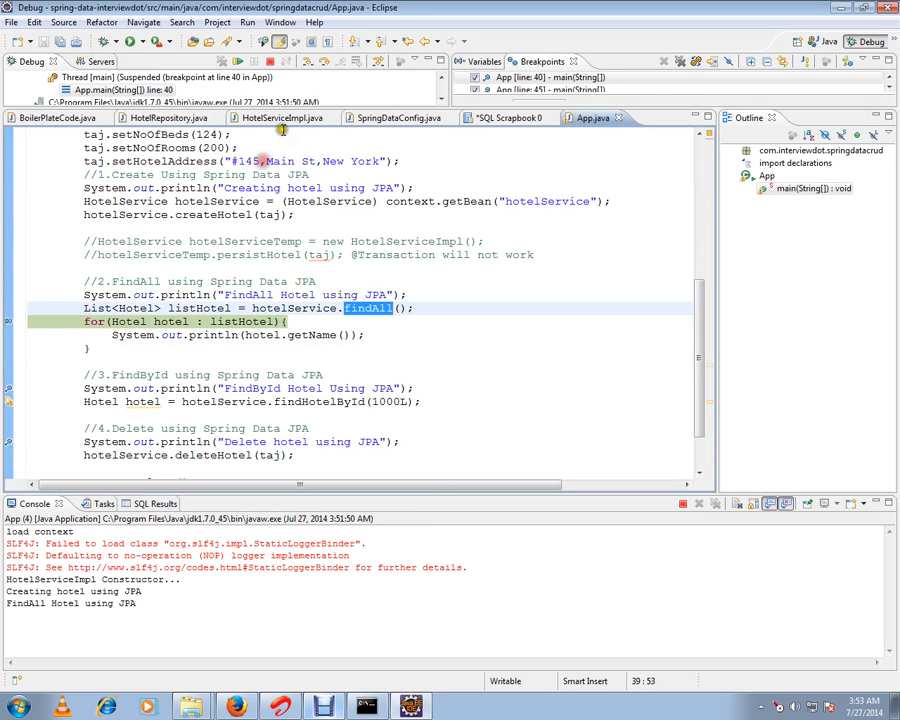
pyautogui.click(280, 116)
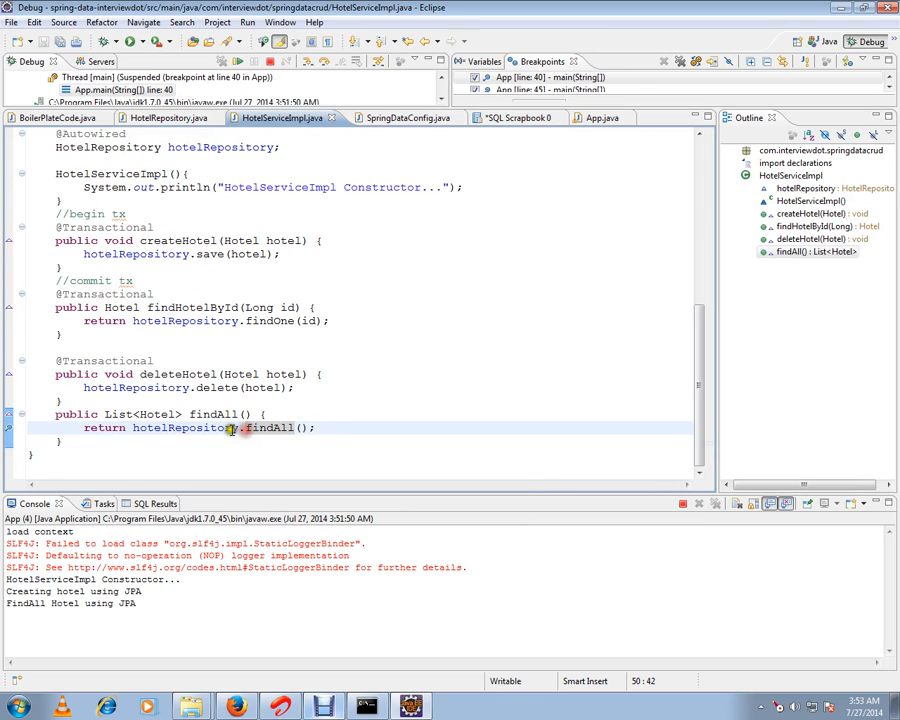